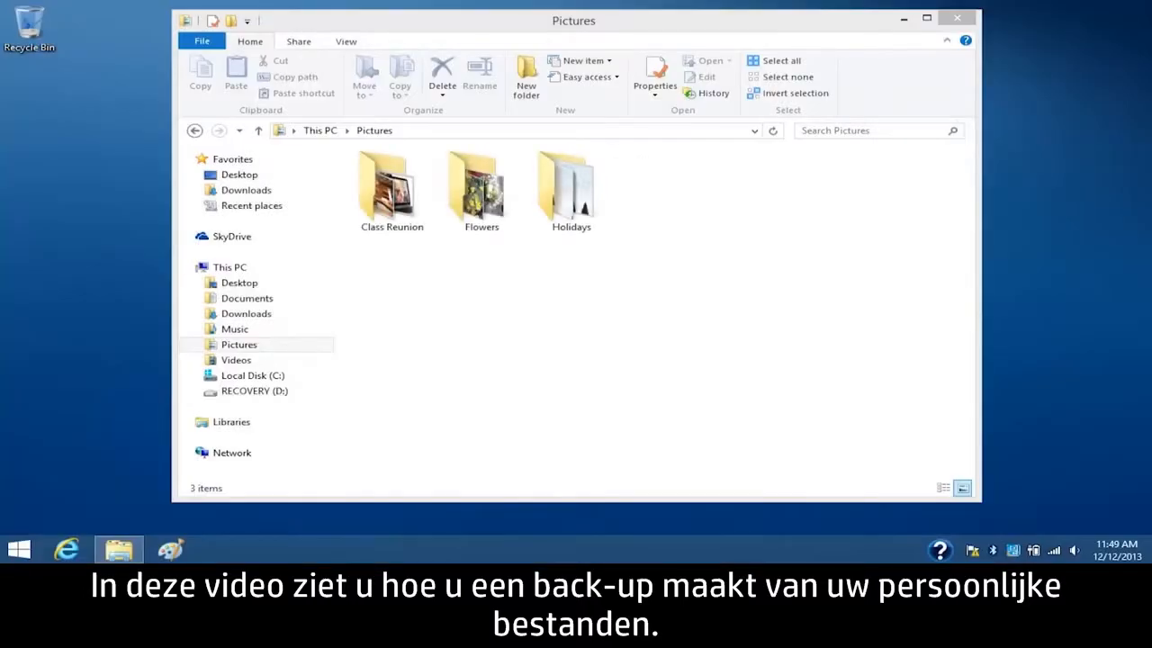
Reach File History under Control Panel's System and Security, currently off with an external drive.
{"action": "left_click", "coordinate": [230, 267]}
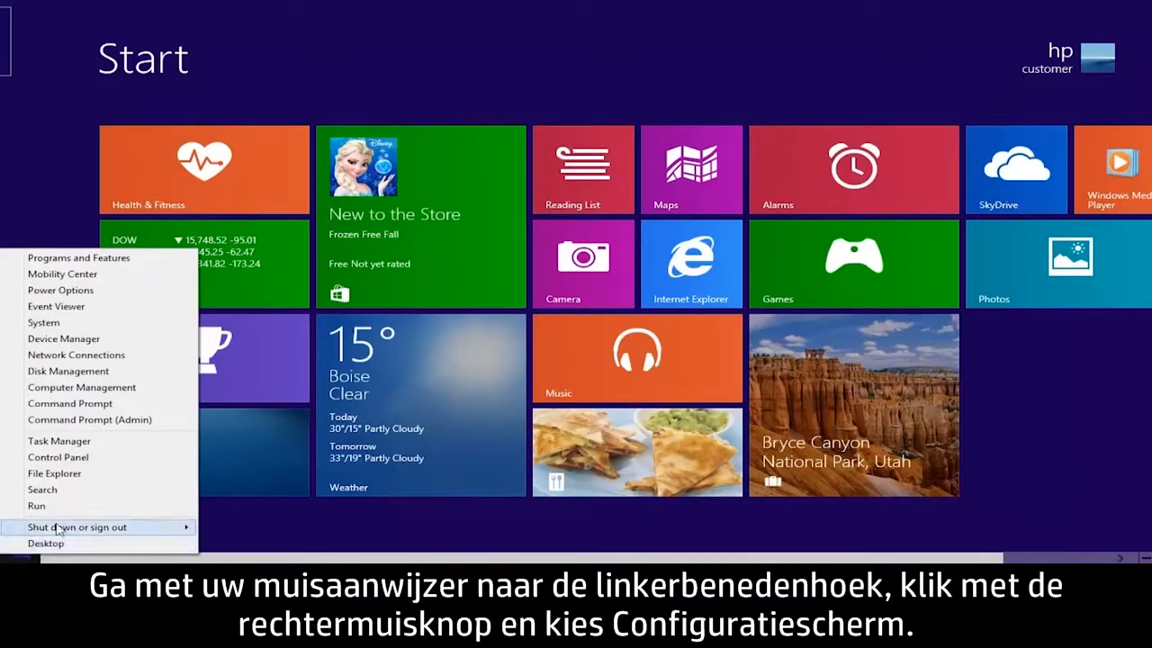
{"action": "left_click", "coordinate": [57, 457]}
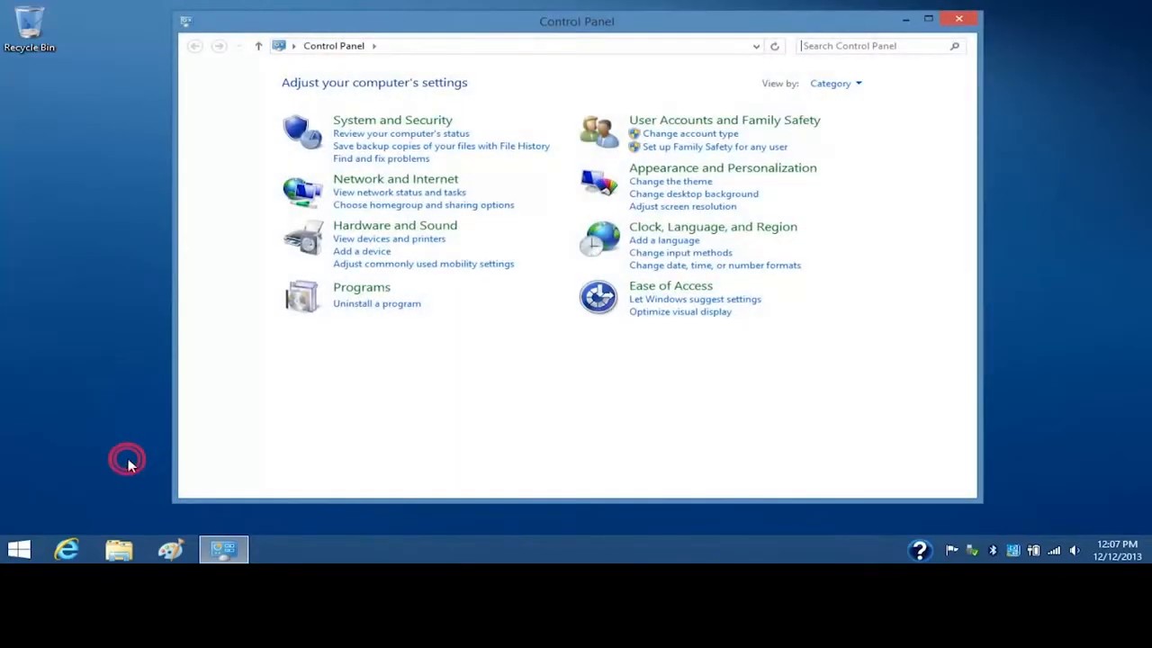
{"action": "mouse_move", "coordinate": [191, 392]}
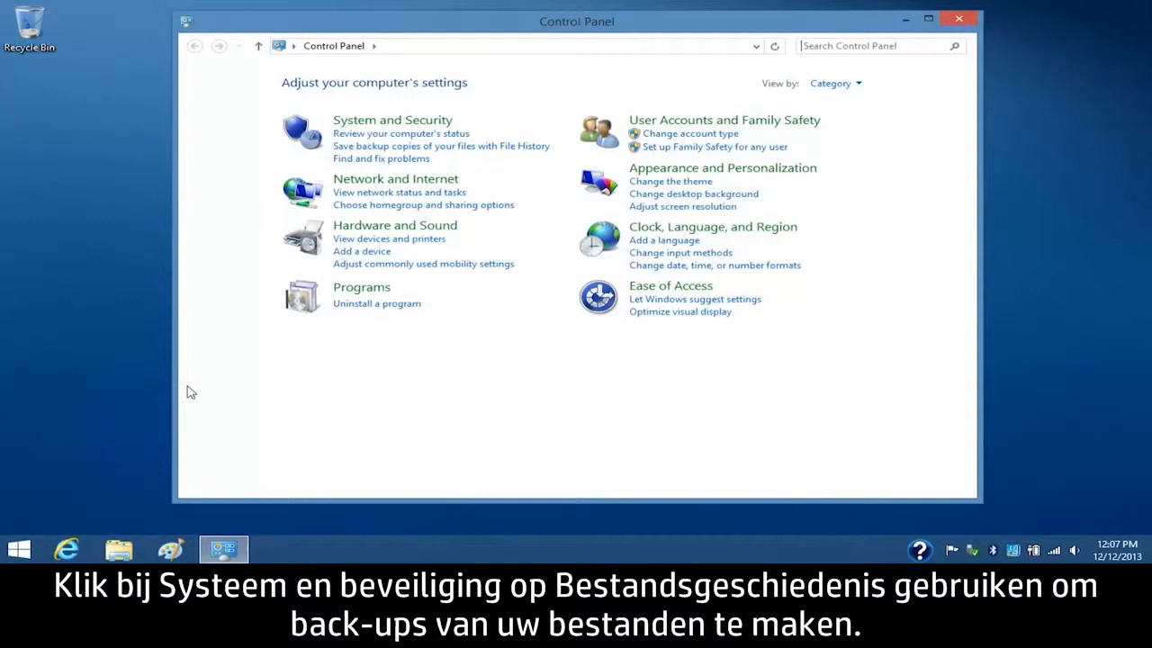
{"action": "mouse_move", "coordinate": [354, 153]}
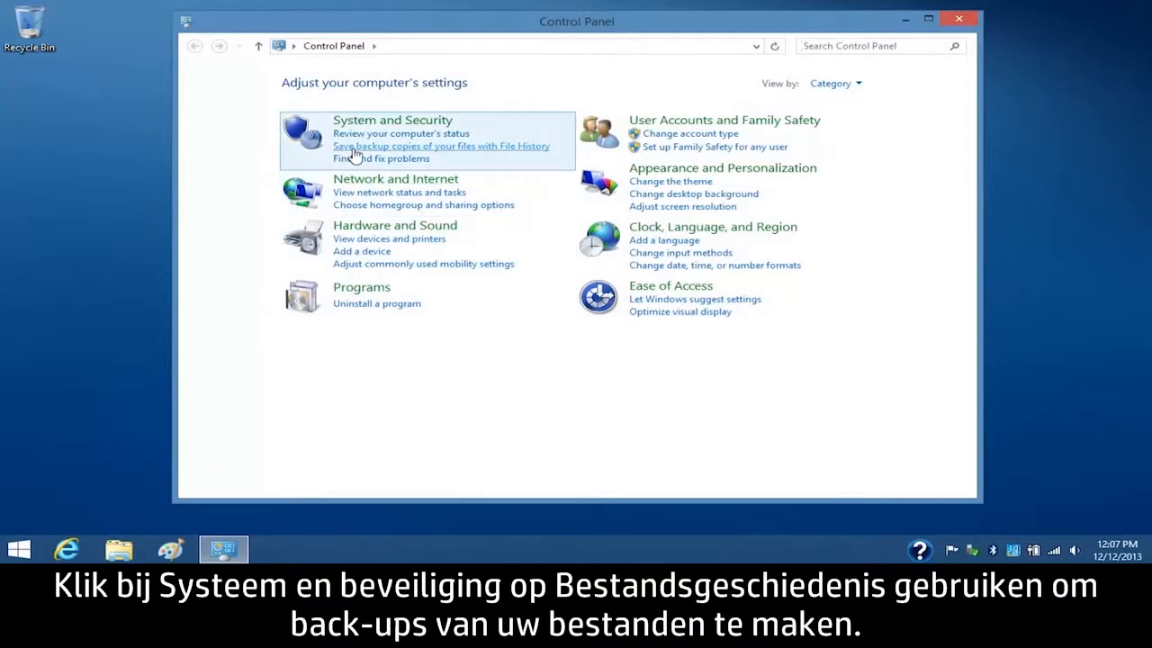
{"action": "left_click", "coordinate": [441, 146]}
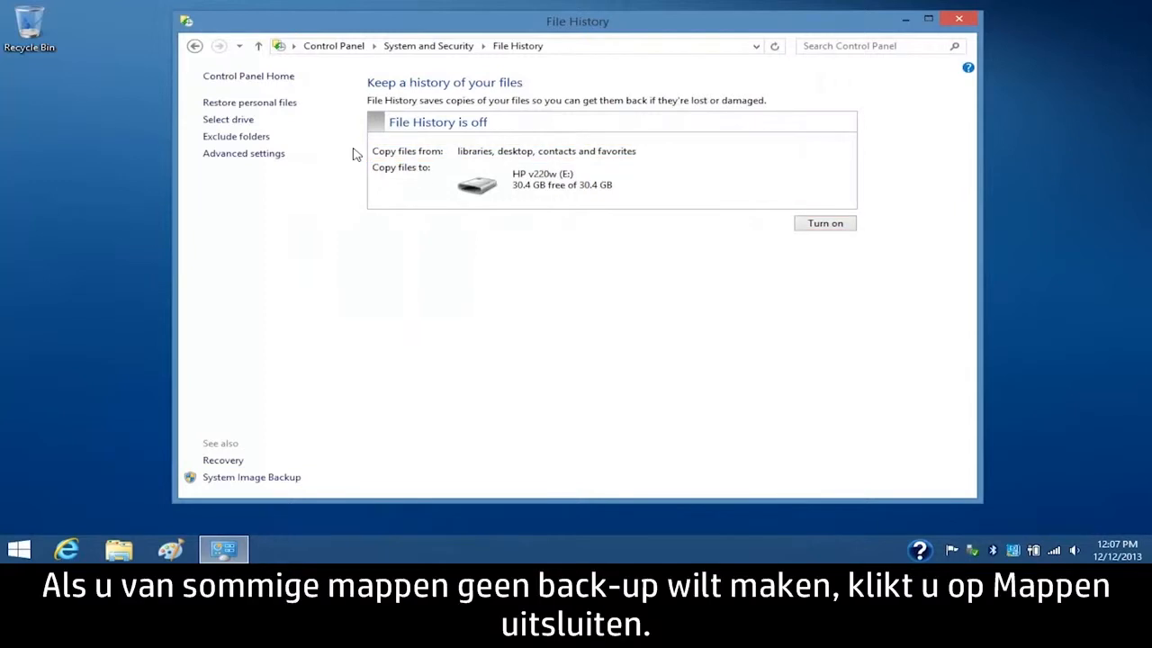
{"action": "mouse_move", "coordinate": [350, 151]}
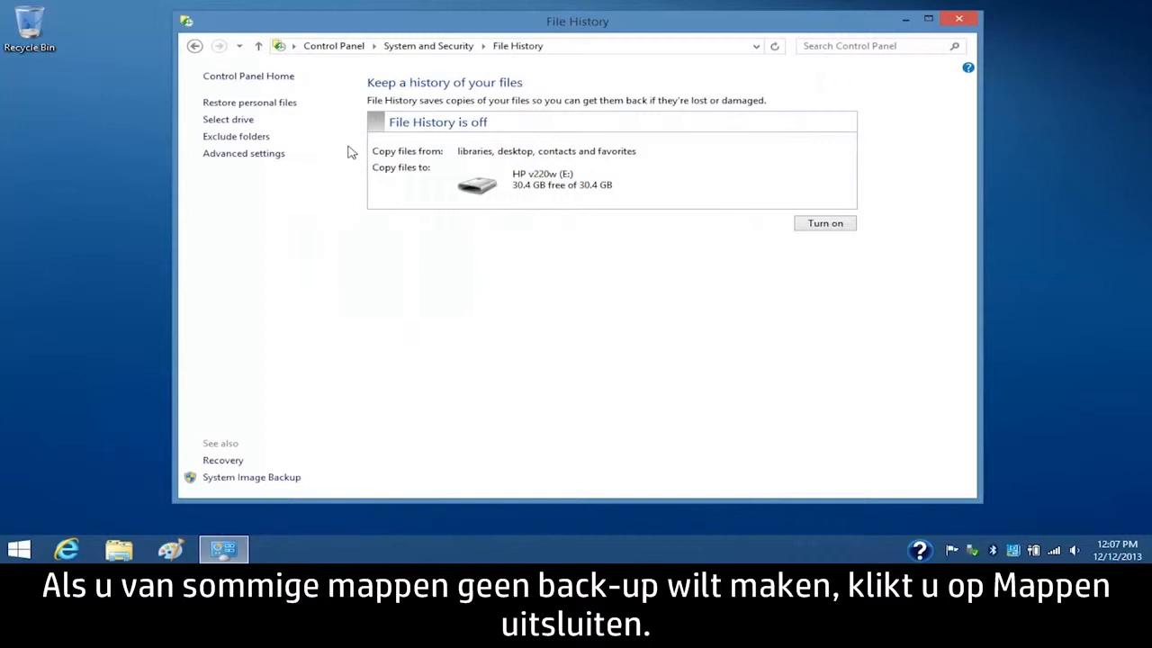
{"action": "mouse_move", "coordinate": [236, 136]}
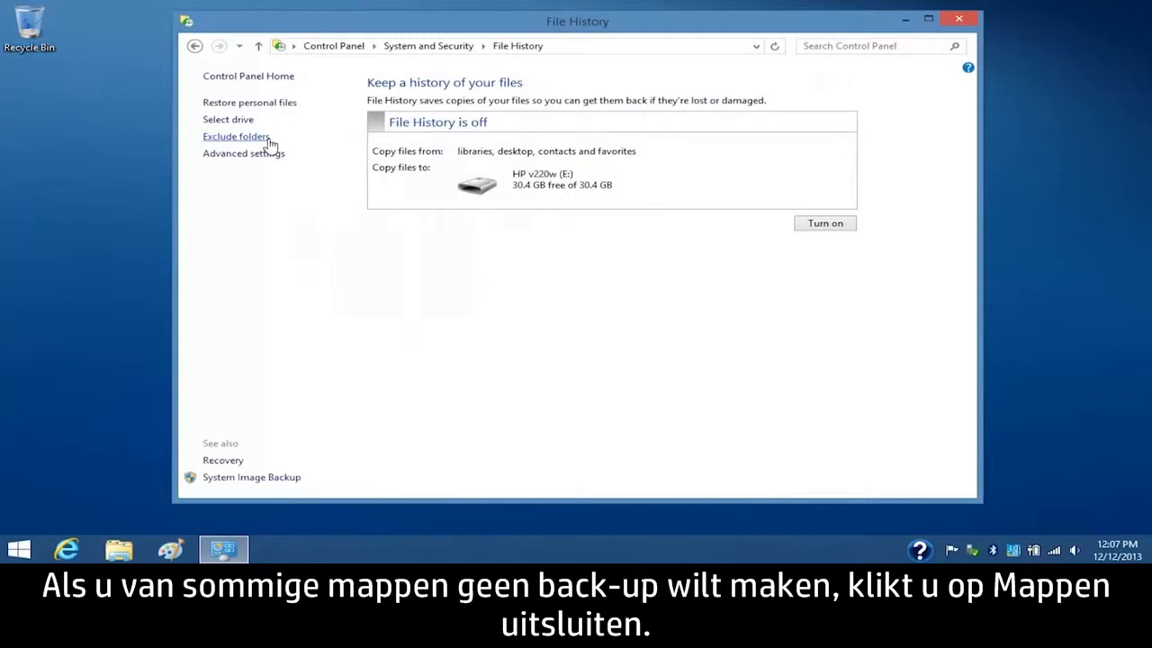
Add the Videos library to File History's excluded folders list and save changes.
{"action": "left_click", "coordinate": [236, 136]}
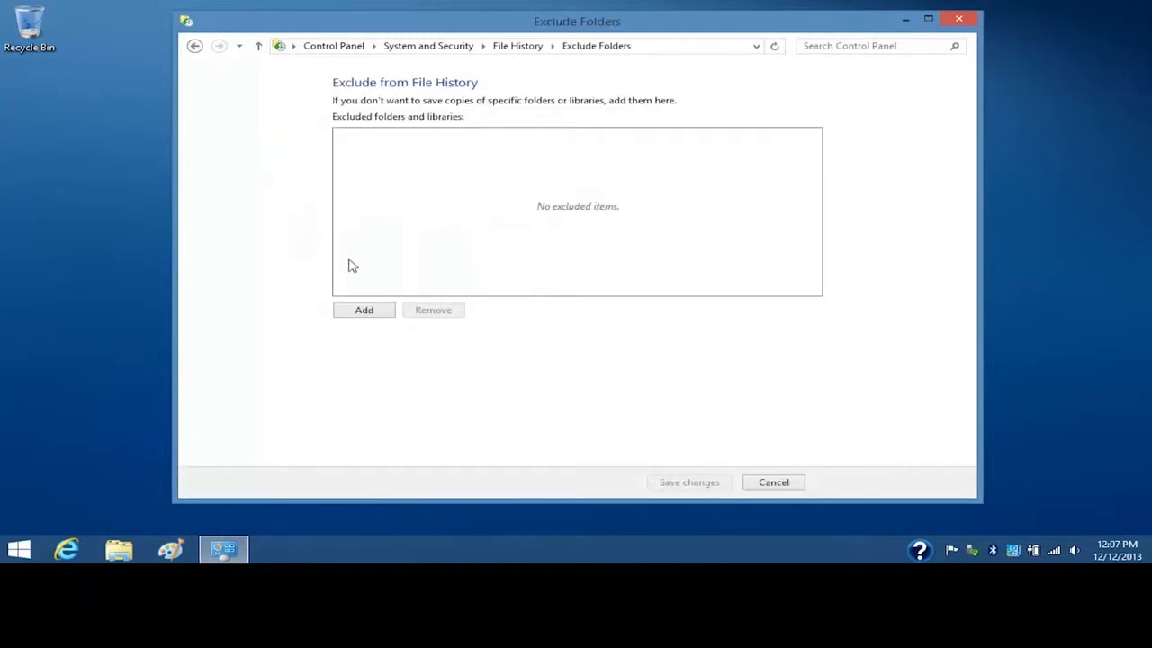
{"action": "left_click", "coordinate": [364, 310]}
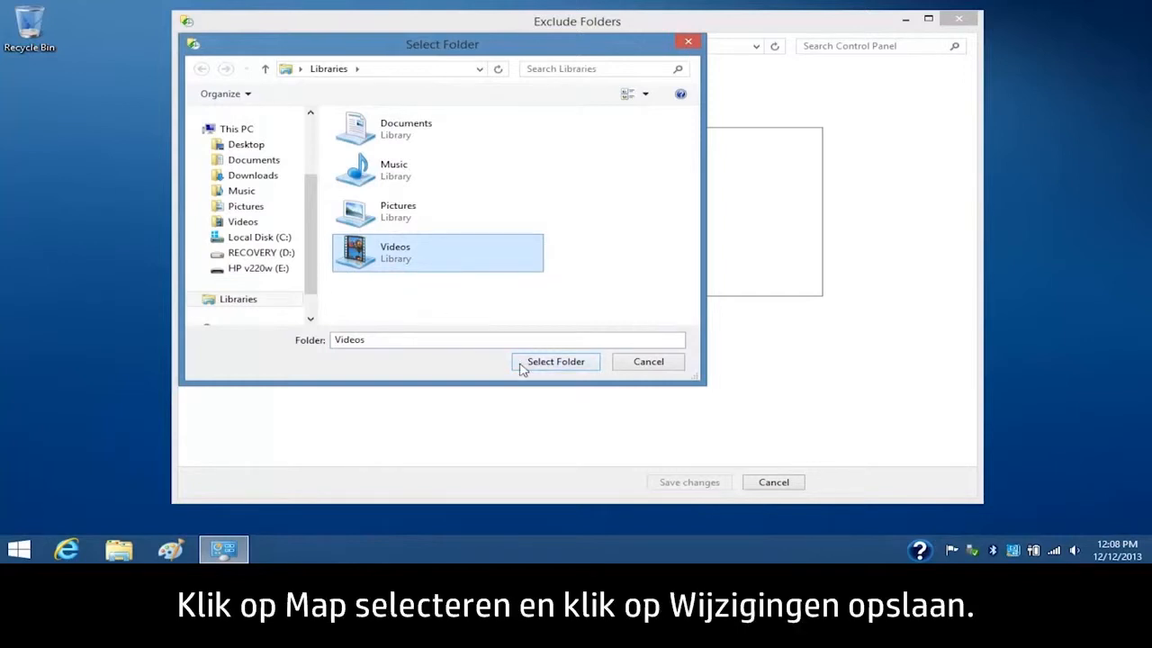
{"action": "left_click", "coordinate": [556, 361]}
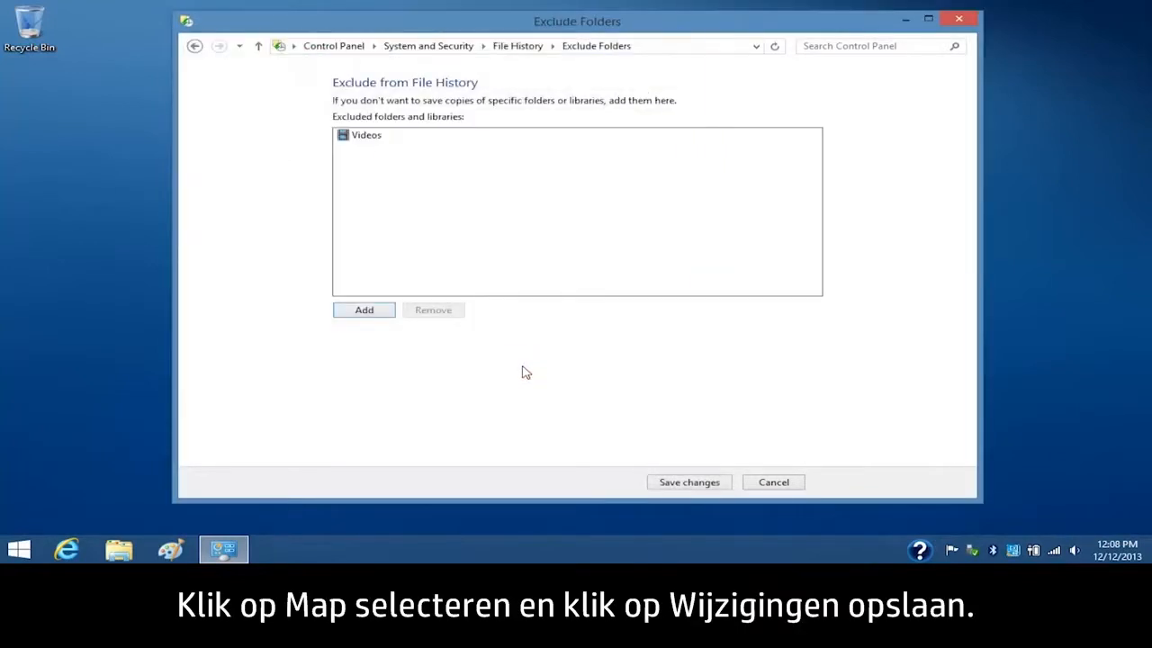
{"action": "left_click", "coordinate": [688, 481]}
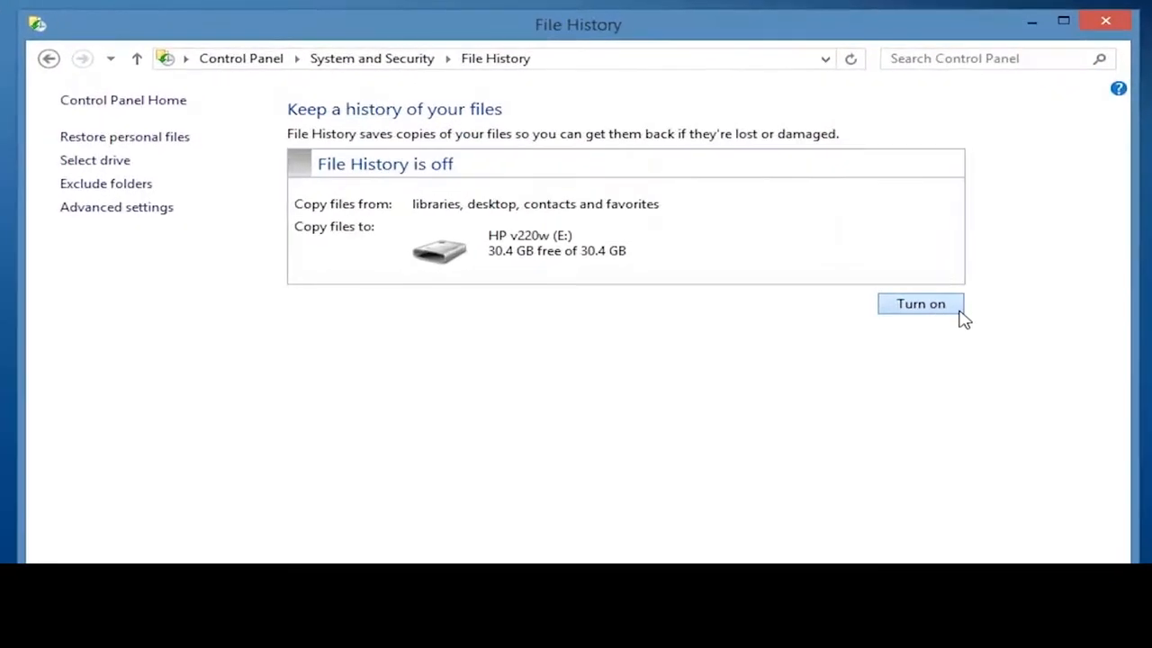
Turn on File History and let the first copy to HP v220w (E:) finish.
{"action": "left_click", "coordinate": [919, 303]}
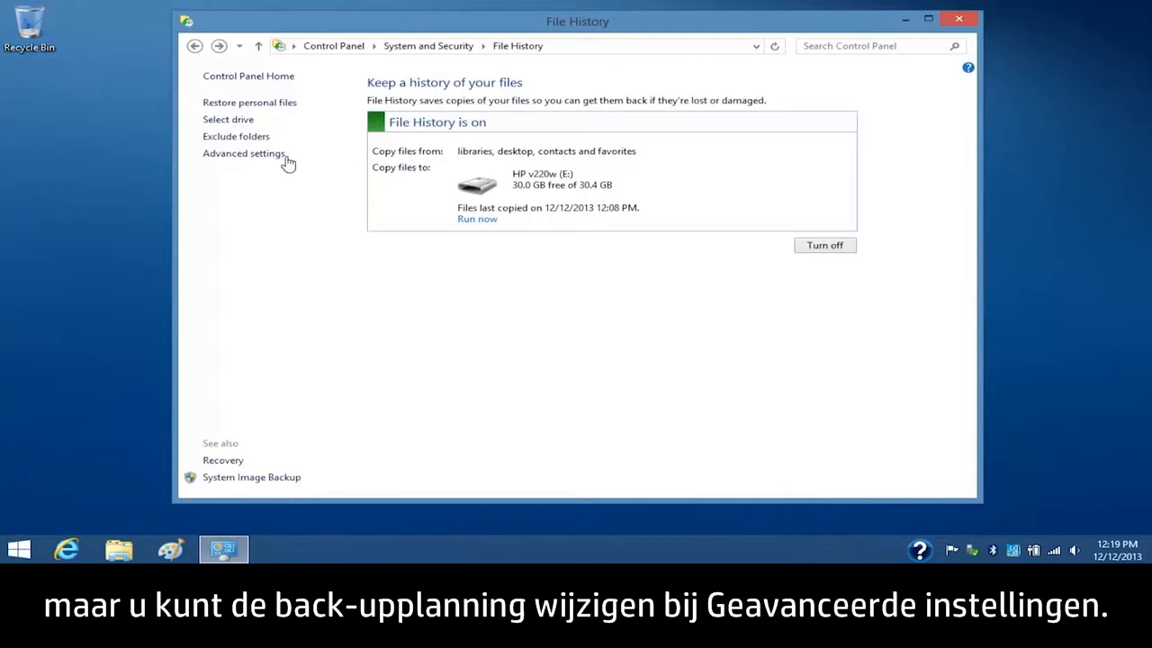
In Advanced settings, save copies every 3 hours and choose how long versions are kept.
{"action": "left_click", "coordinate": [243, 153]}
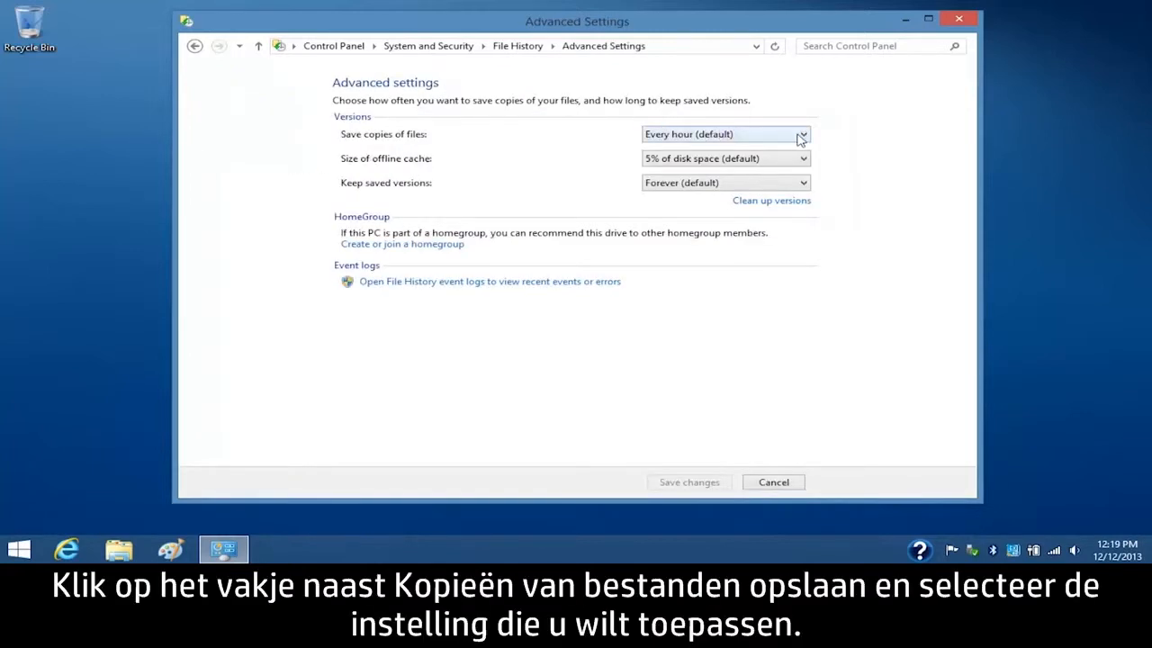
{"action": "left_click", "coordinate": [801, 134]}
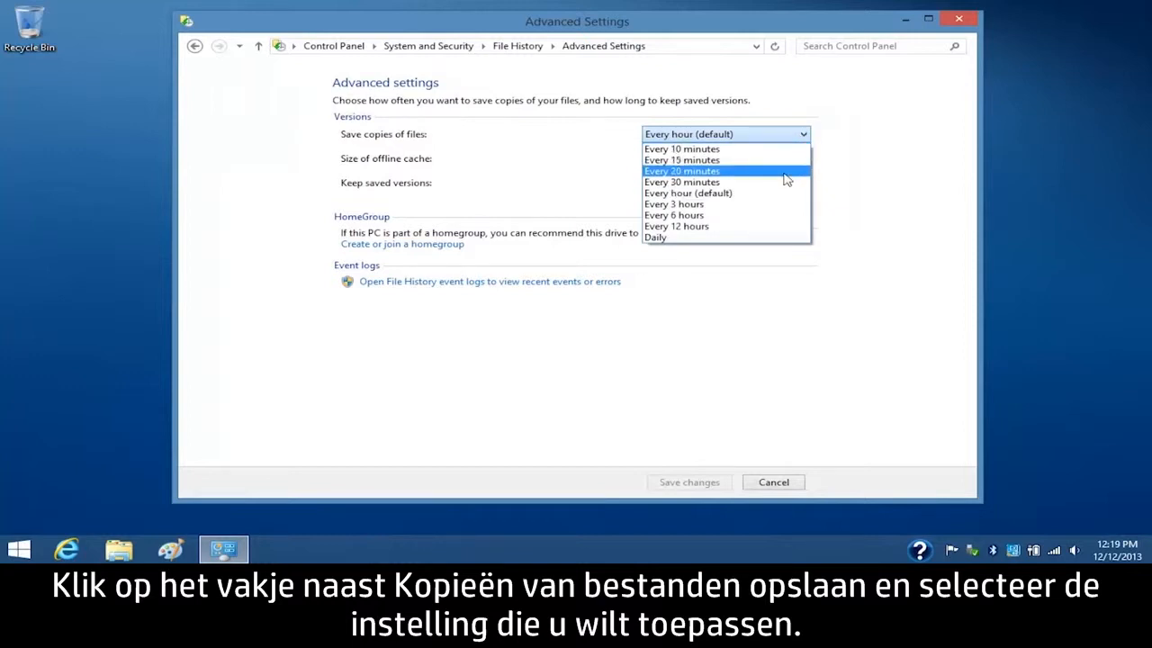
{"action": "left_click", "coordinate": [673, 203]}
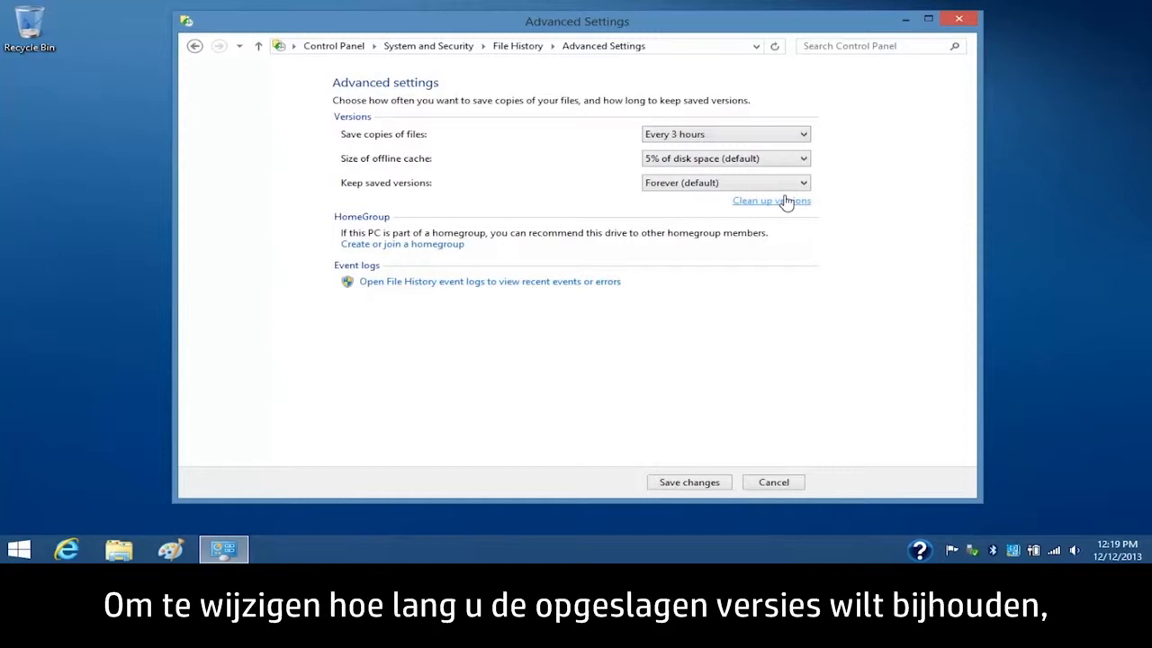
{"action": "left_click", "coordinate": [801, 183]}
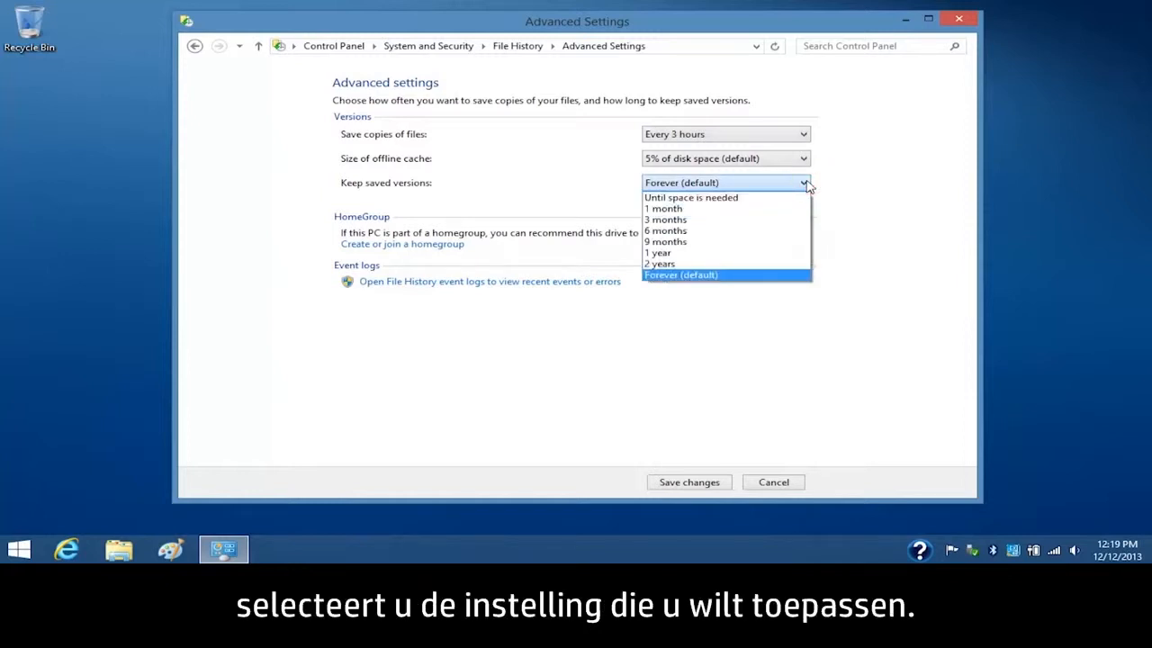
{"action": "left_click", "coordinate": [666, 219]}
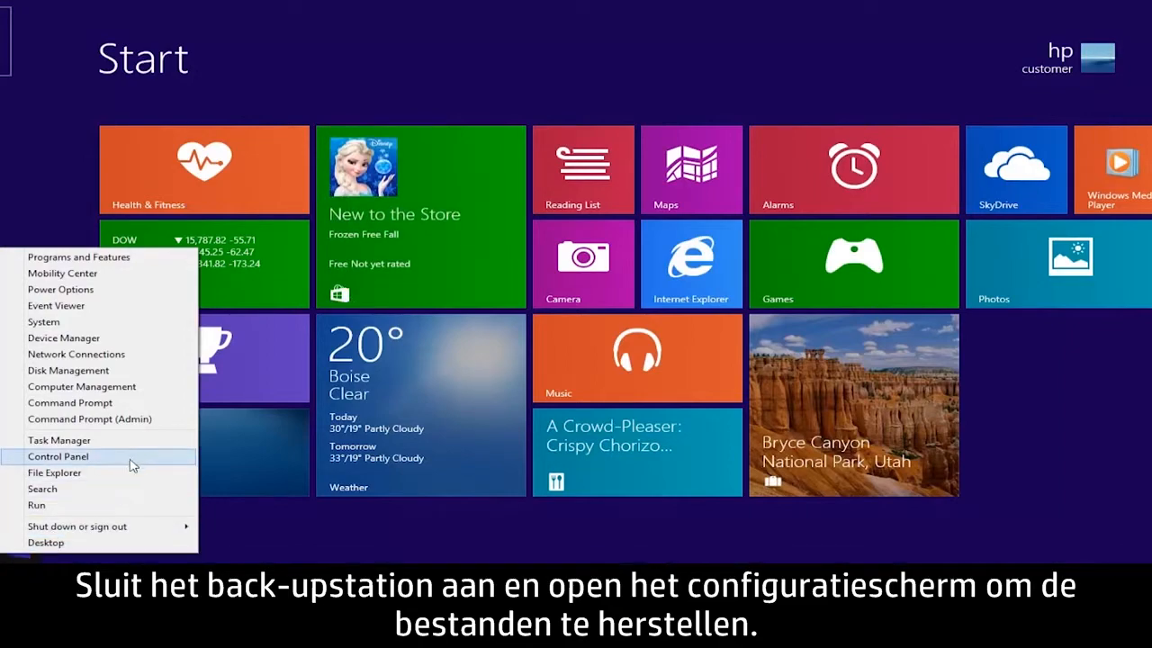
Open Restore personal files in File History and select the Documents library from the backup.
{"action": "left_click", "coordinate": [59, 457]}
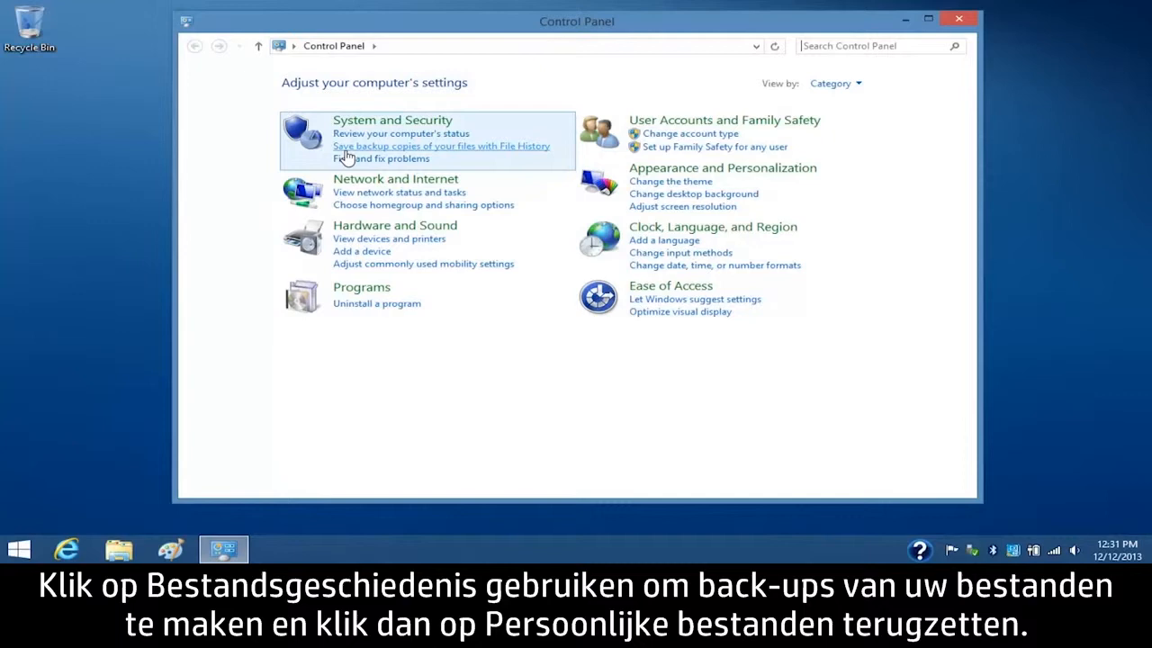
{"action": "left_click", "coordinate": [440, 146]}
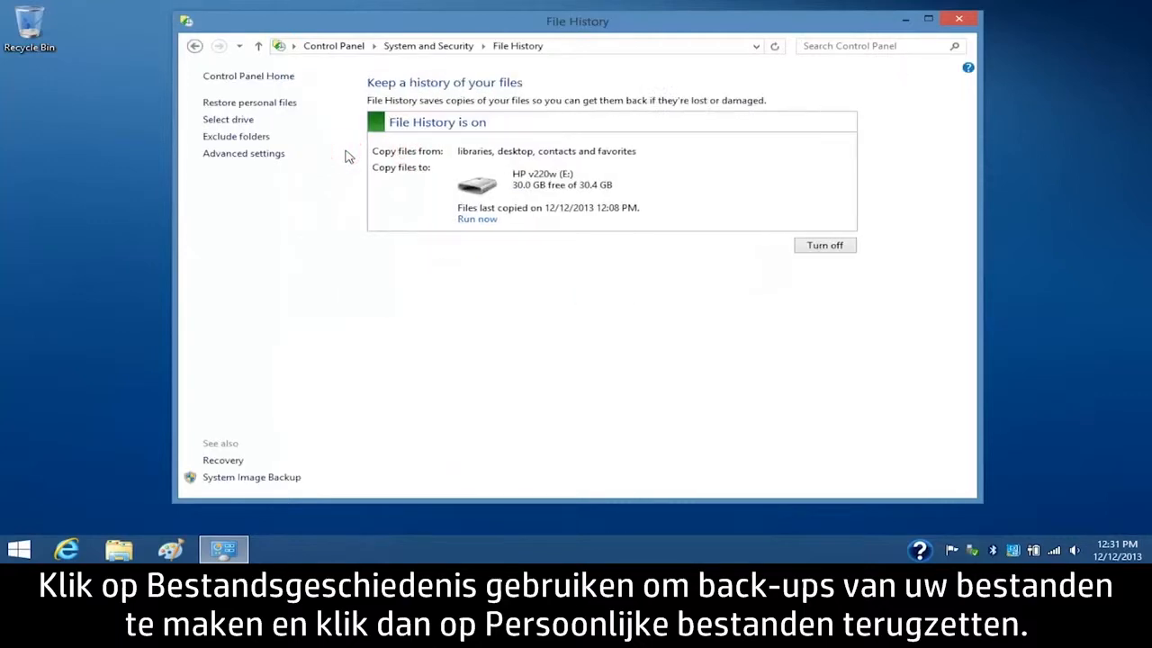
{"action": "left_click", "coordinate": [249, 102]}
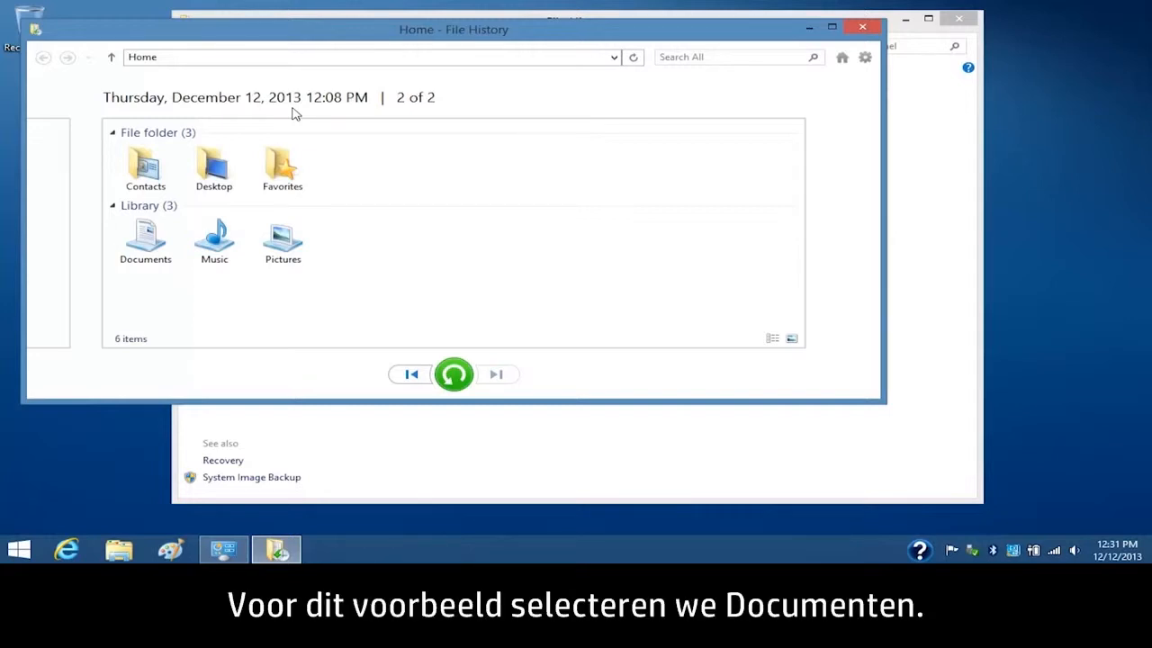
{"action": "left_click", "coordinate": [145, 240]}
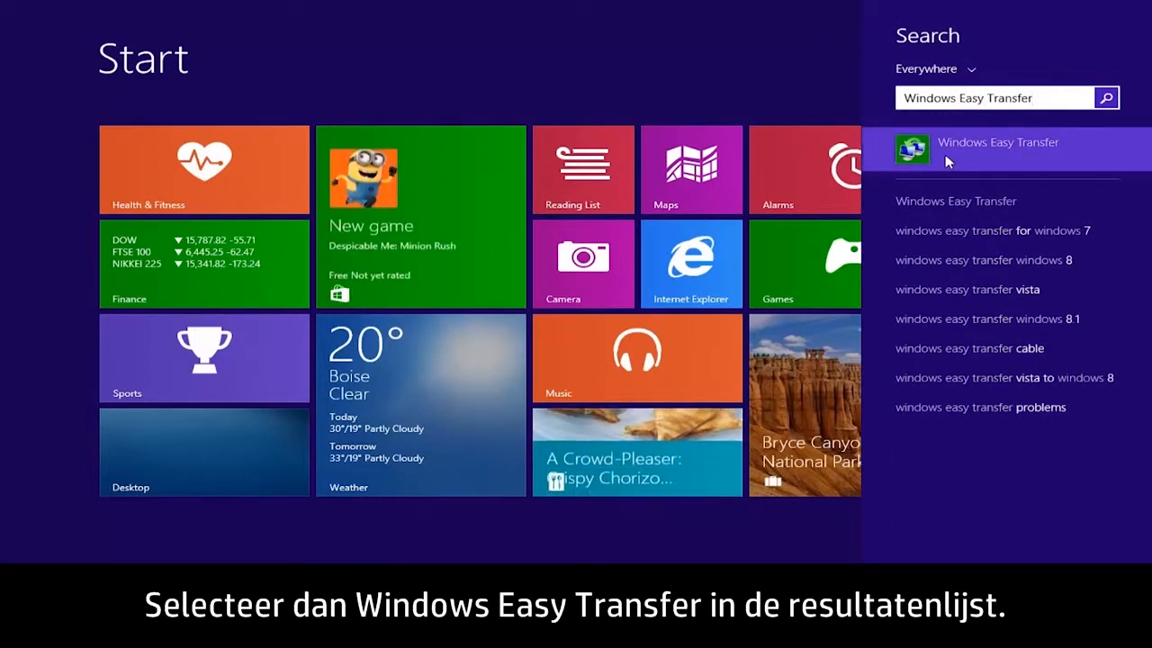
Launch Windows Easy Transfer from Start search results and move past its welcome screen.
{"action": "left_click", "coordinate": [997, 149]}
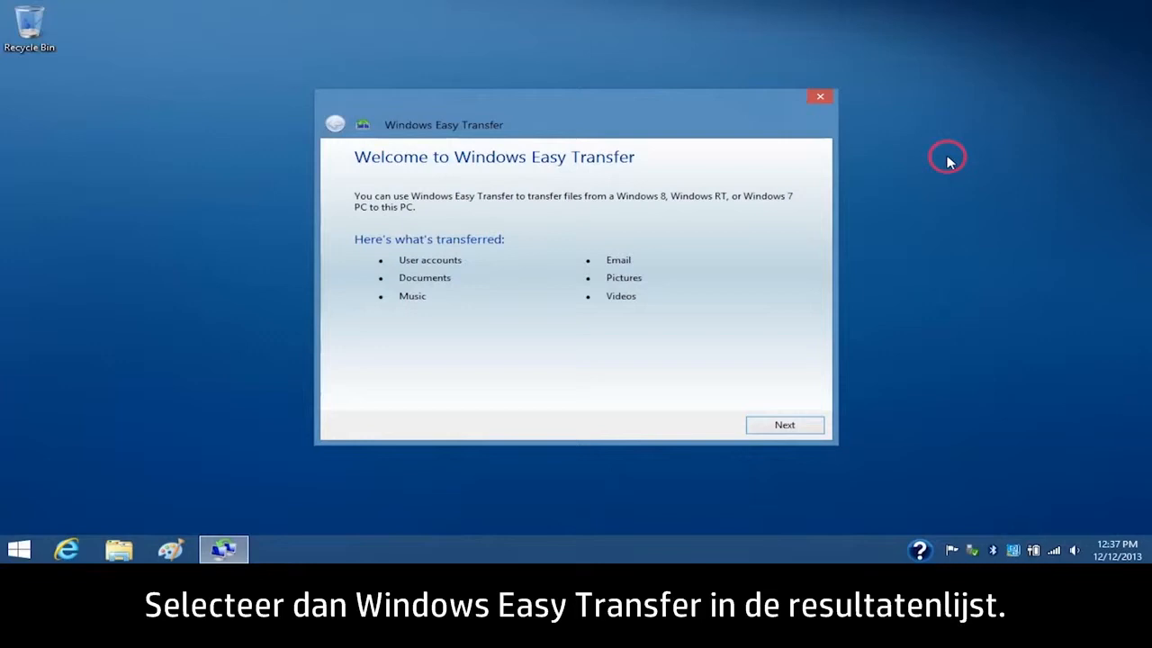
{"action": "mouse_move", "coordinate": [834, 351]}
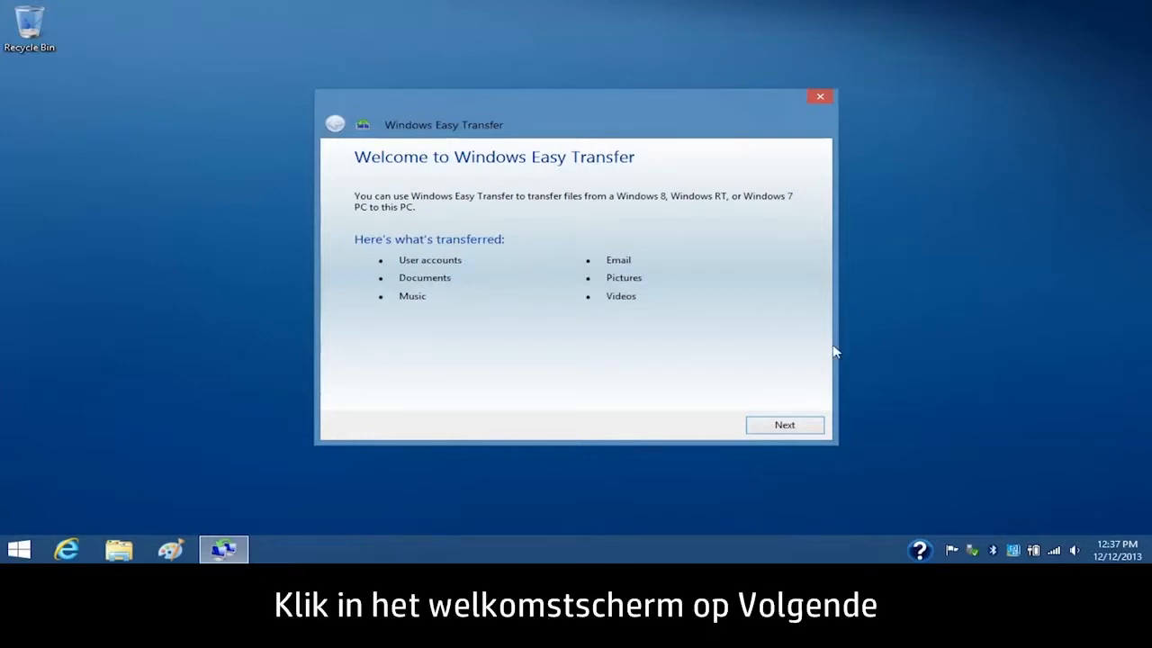
{"action": "left_click", "coordinate": [784, 424]}
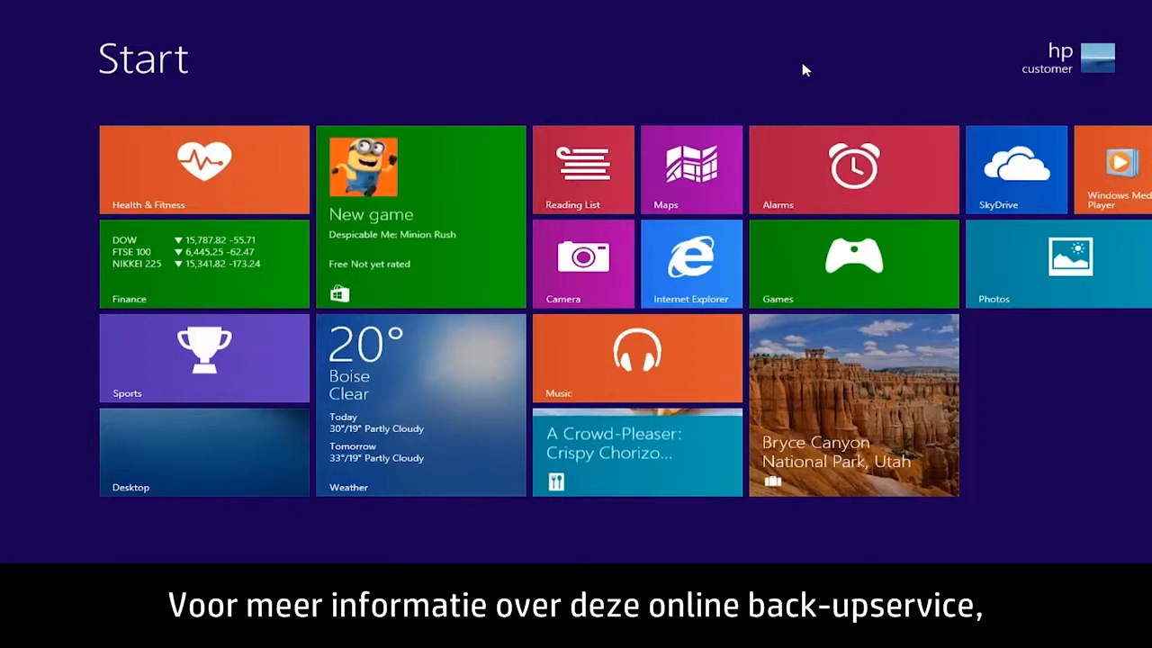
Search Start for 'HP' and open the HP Connected Backup overview result.
{"action": "type", "text": "HP Connected Backup"}
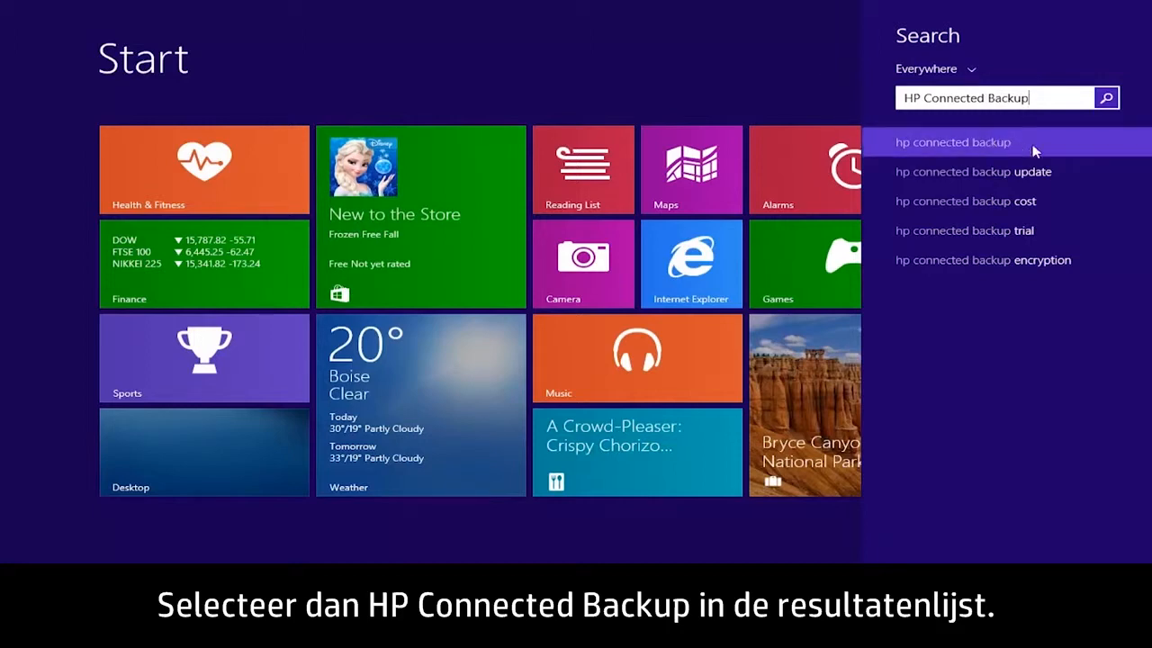
{"action": "left_click", "coordinate": [953, 142]}
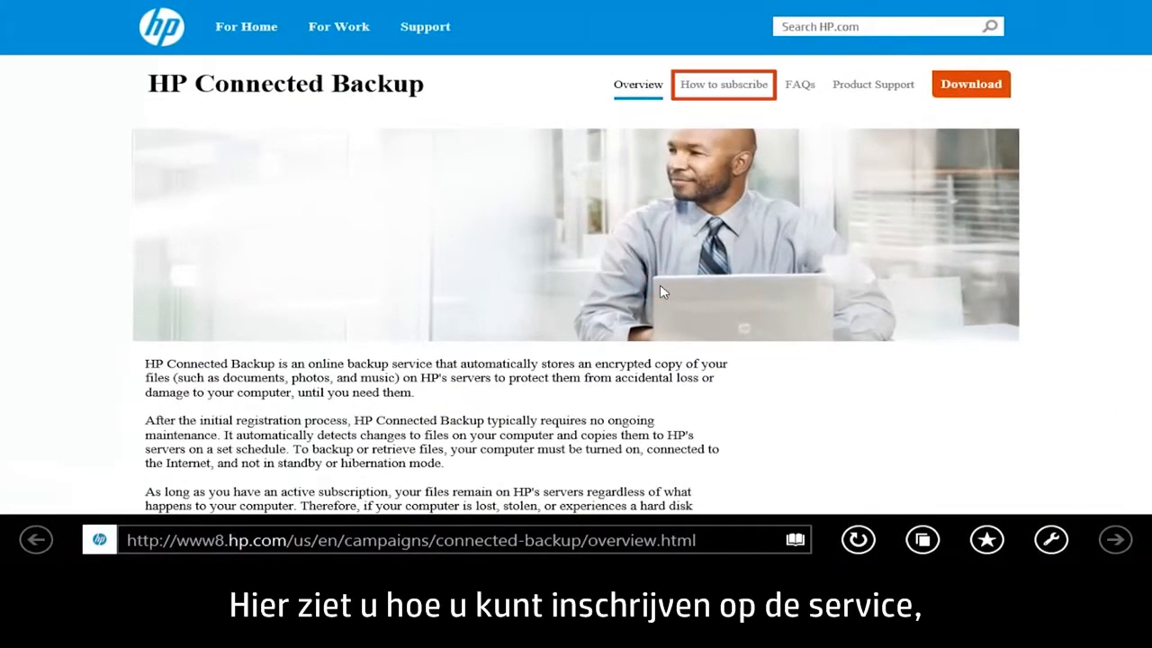
{"action": "mouse_move", "coordinate": [799, 83]}
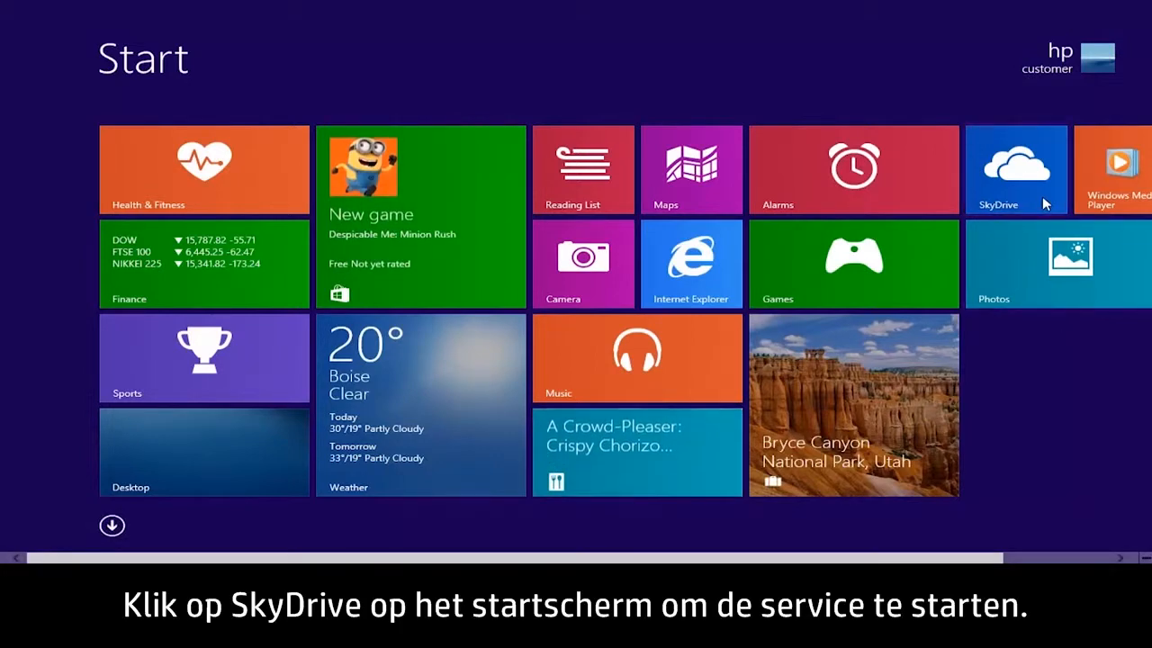
Open the SkyDrive app and choose Add files from its app bar.
{"action": "left_click", "coordinate": [1015, 169]}
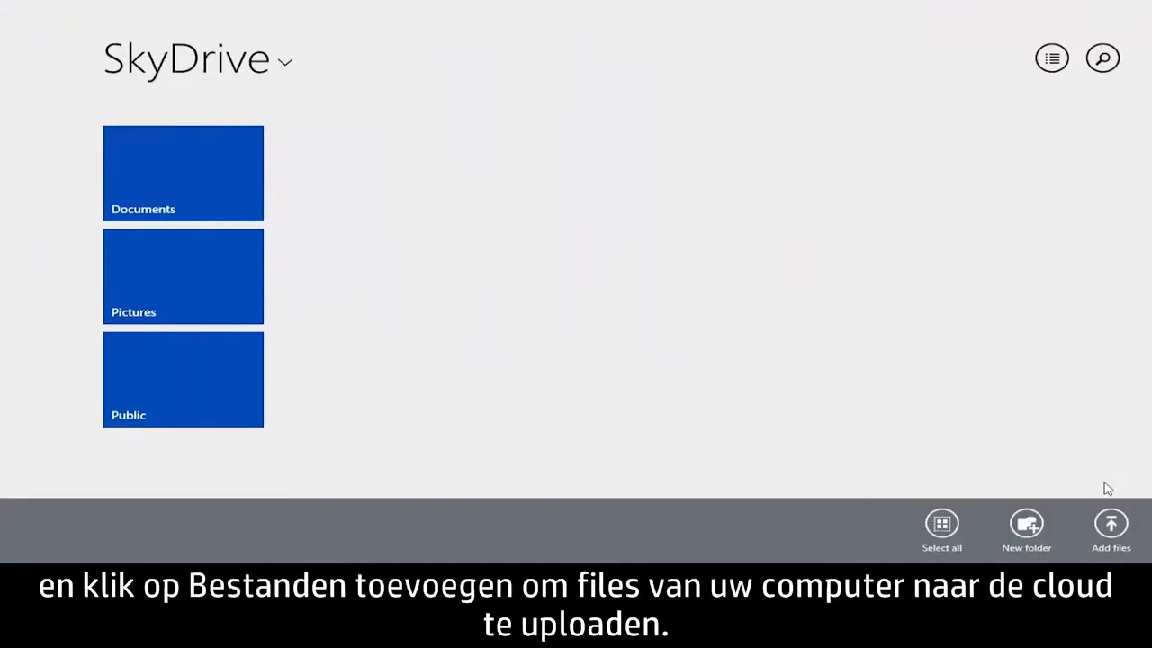
{"action": "left_click", "coordinate": [1110, 529]}
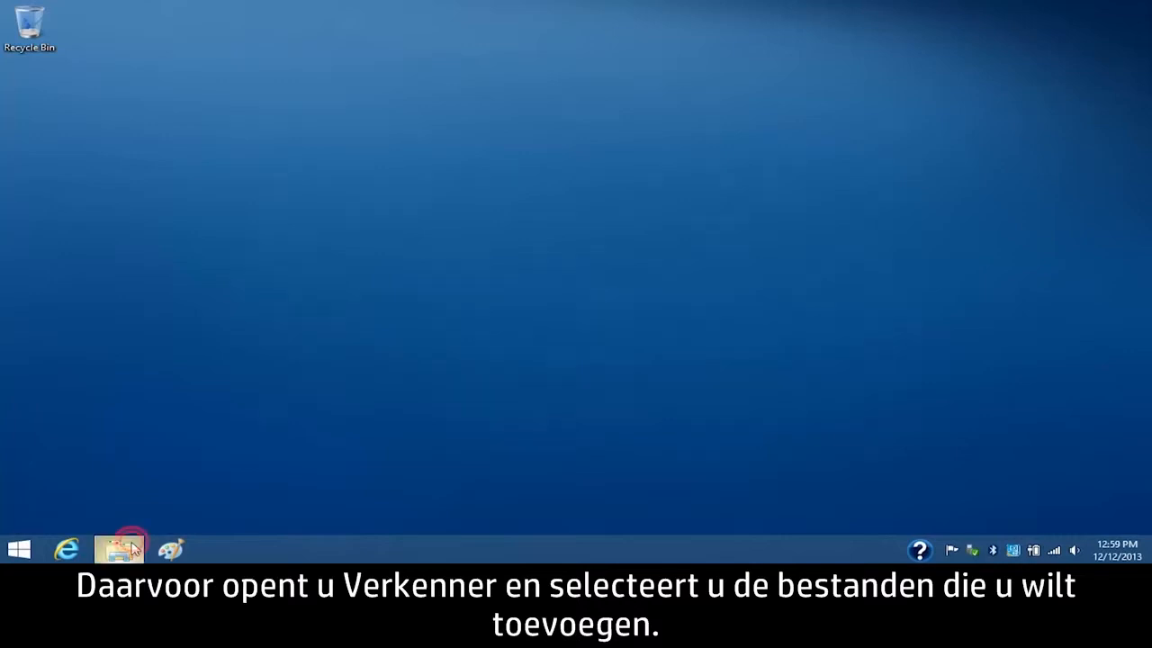
Copy the Flowers folder from Pictures and open SkyDrive's empty Pictures folder to paste.
{"action": "left_click", "coordinate": [118, 549]}
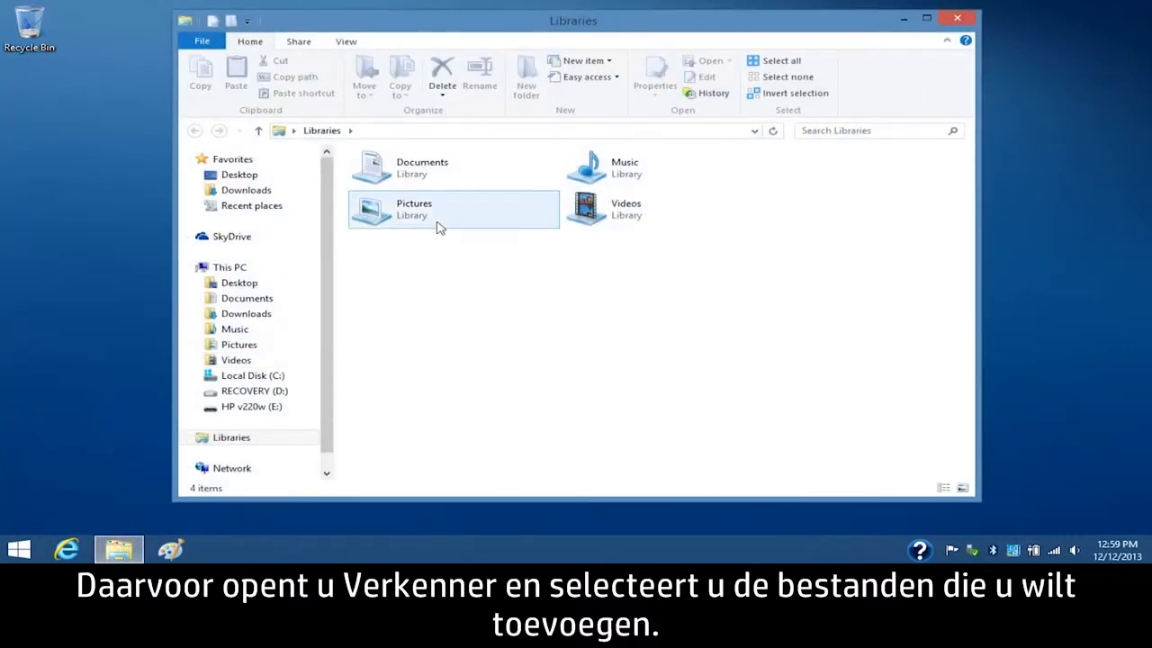
{"action": "double_click", "coordinate": [454, 209]}
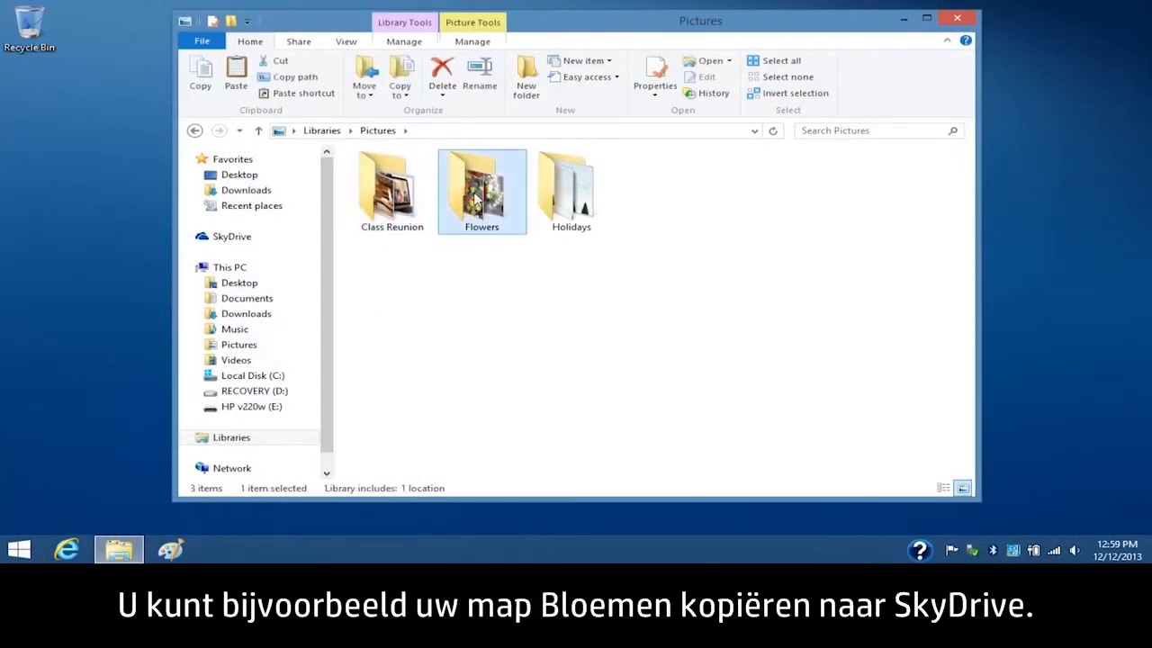
{"action": "right_click", "coordinate": [482, 189]}
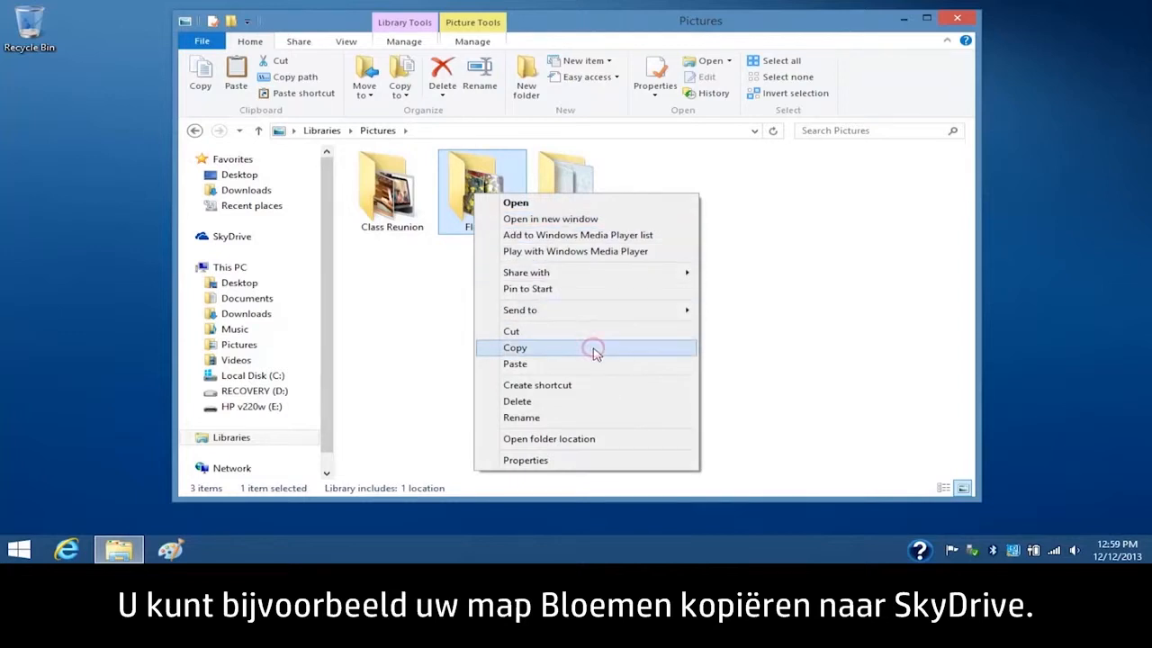
{"action": "left_click", "coordinate": [231, 236]}
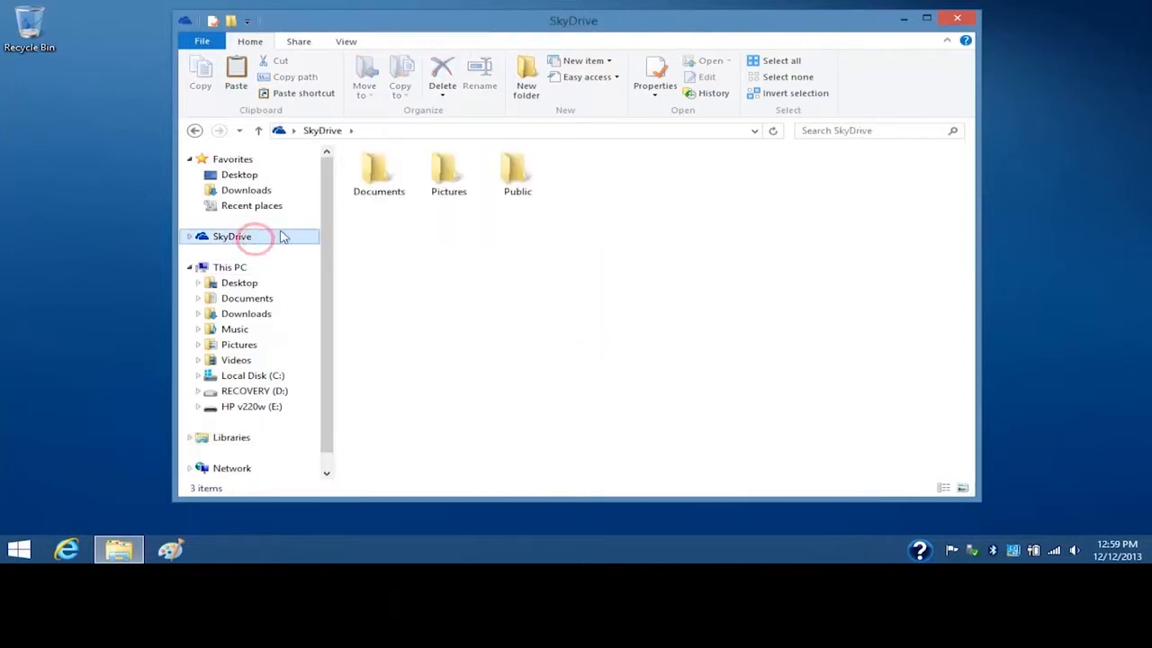
{"action": "right_click", "coordinate": [432, 171]}
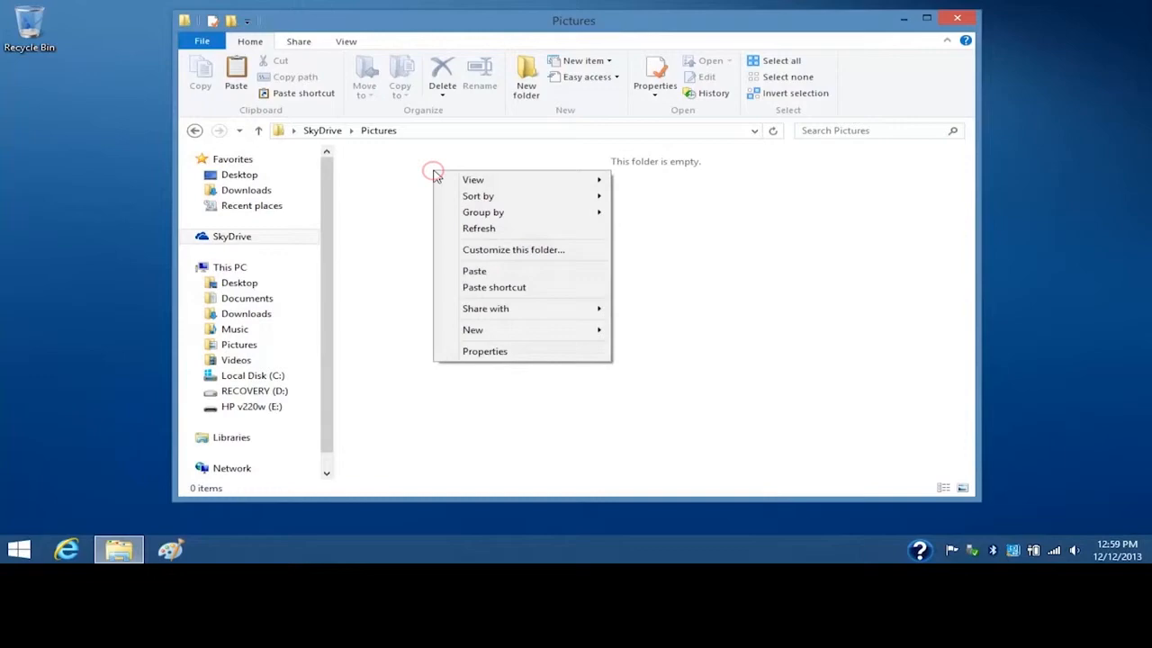